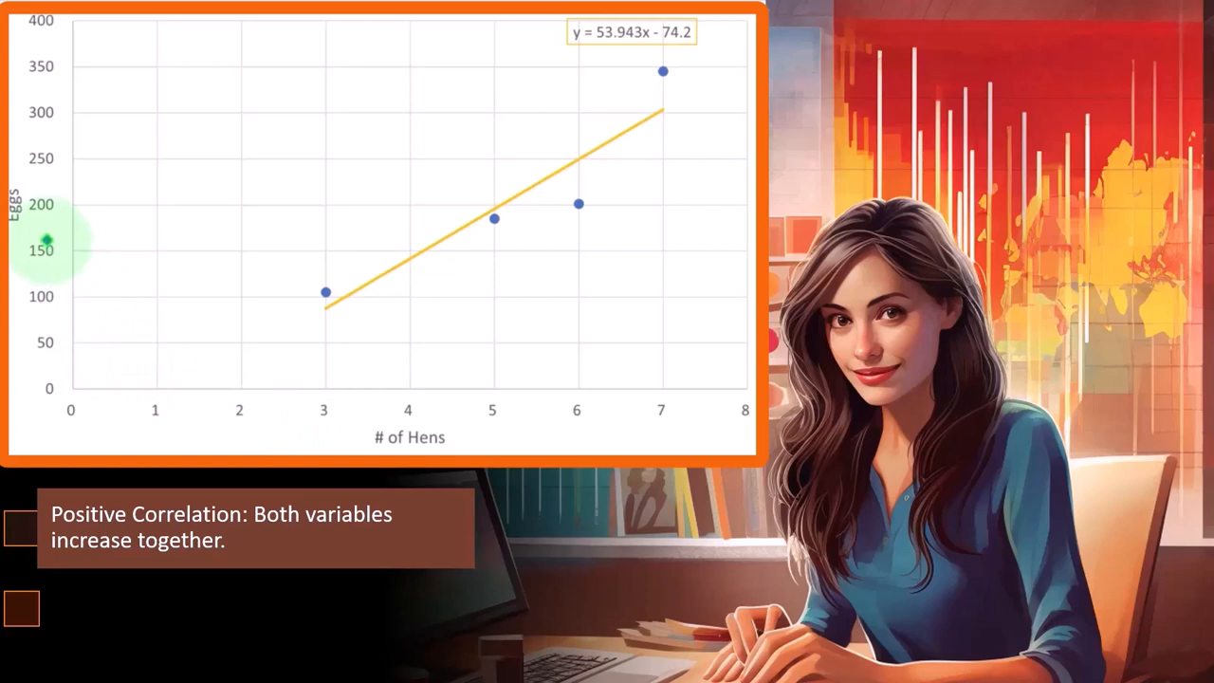
pyautogui.moveTo(191, 427)
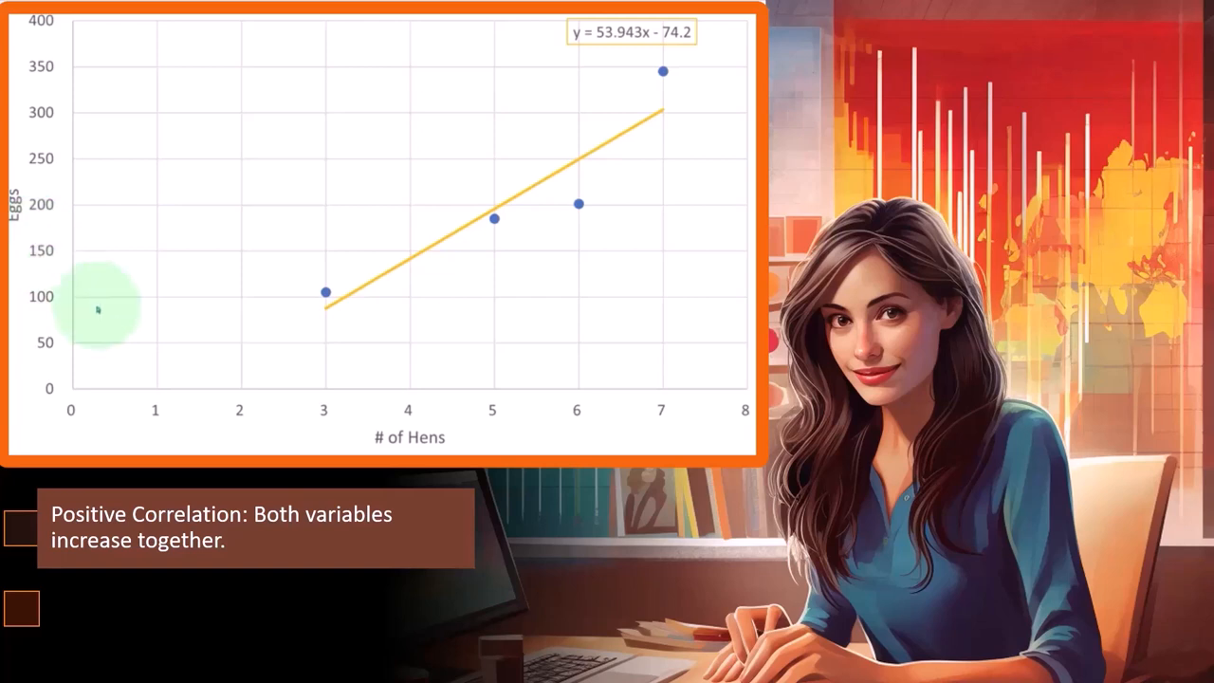
pyautogui.moveTo(324, 427)
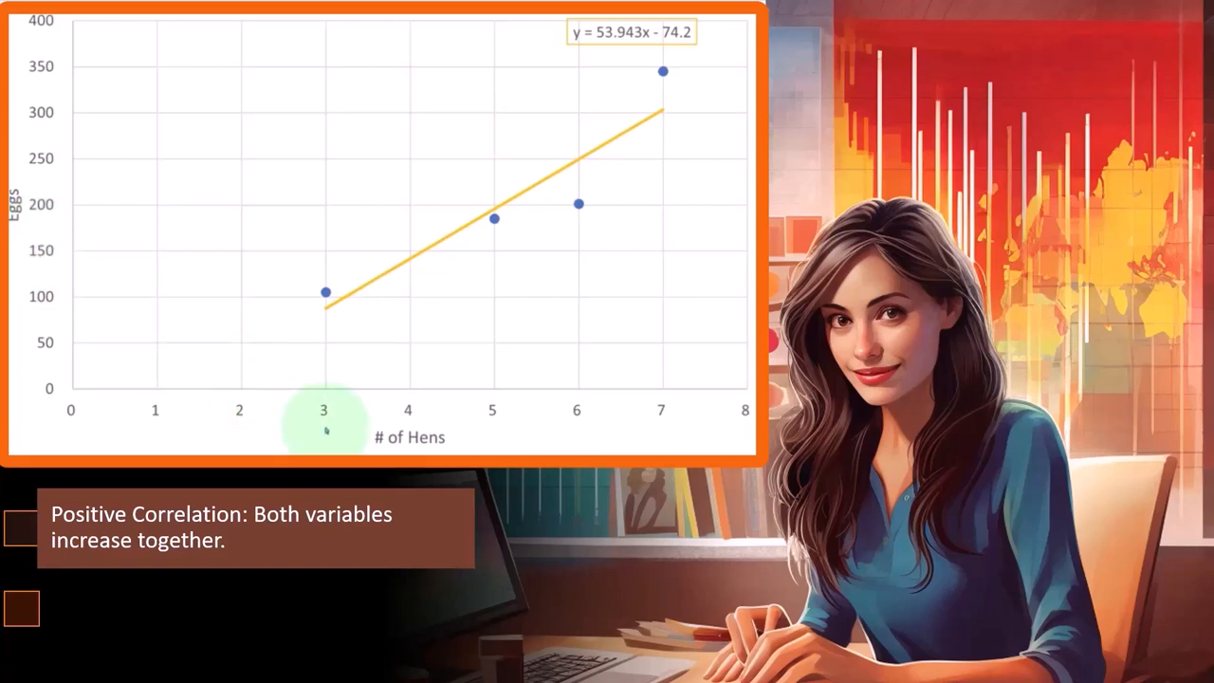